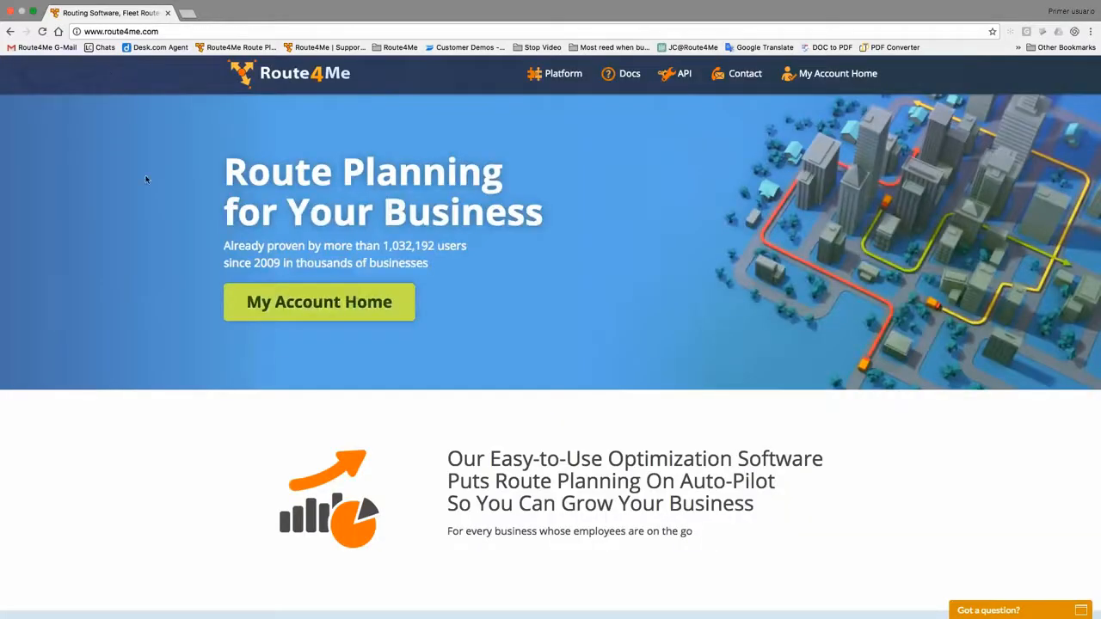
{"action": "mouse_move", "coordinate": [189, 179]}
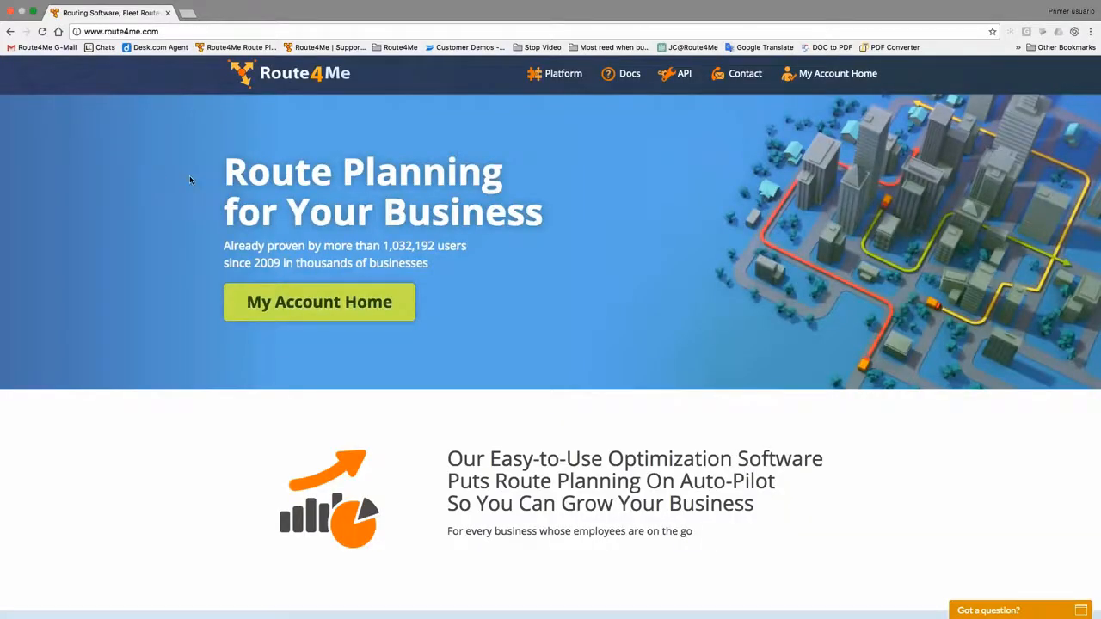
{"action": "mouse_move", "coordinate": [609, 249]}
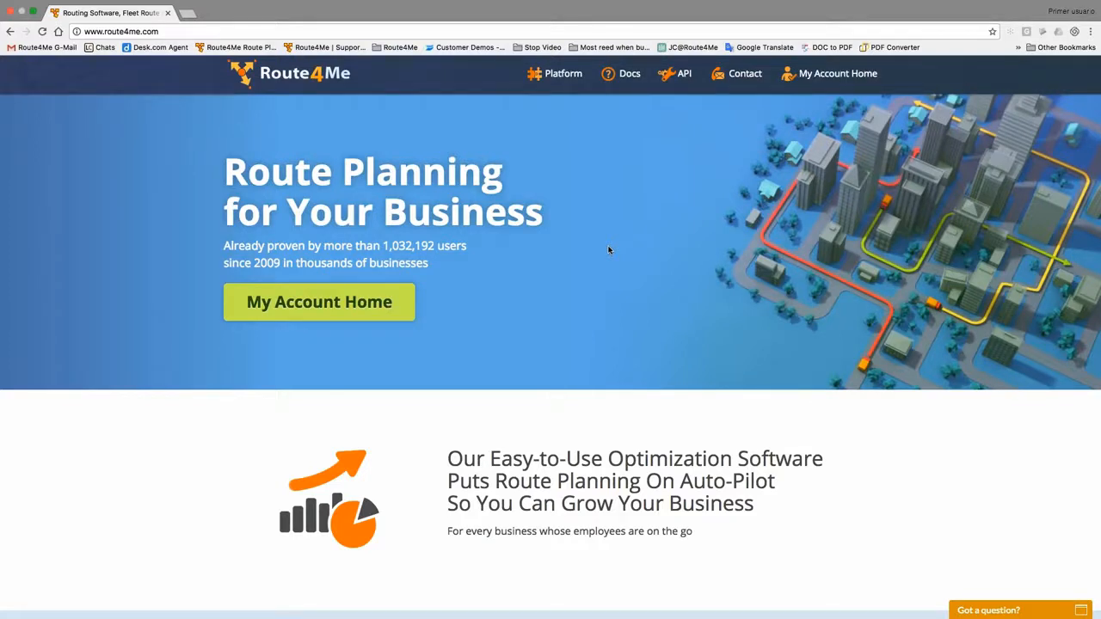
{"action": "mouse_move", "coordinate": [613, 262]}
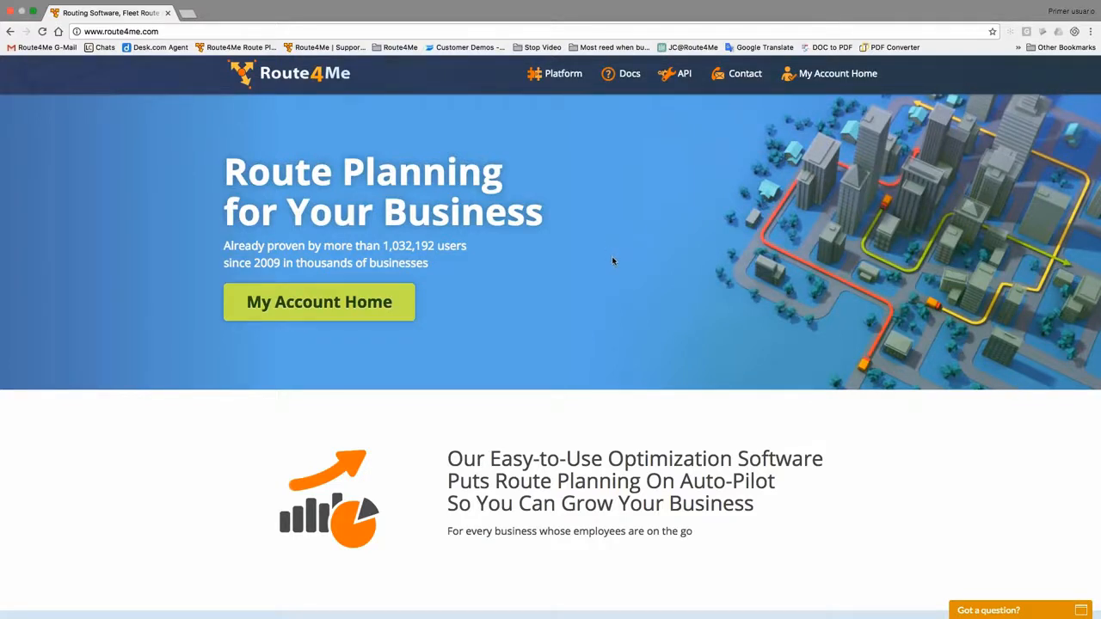
{"action": "mouse_move", "coordinate": [792, 129]}
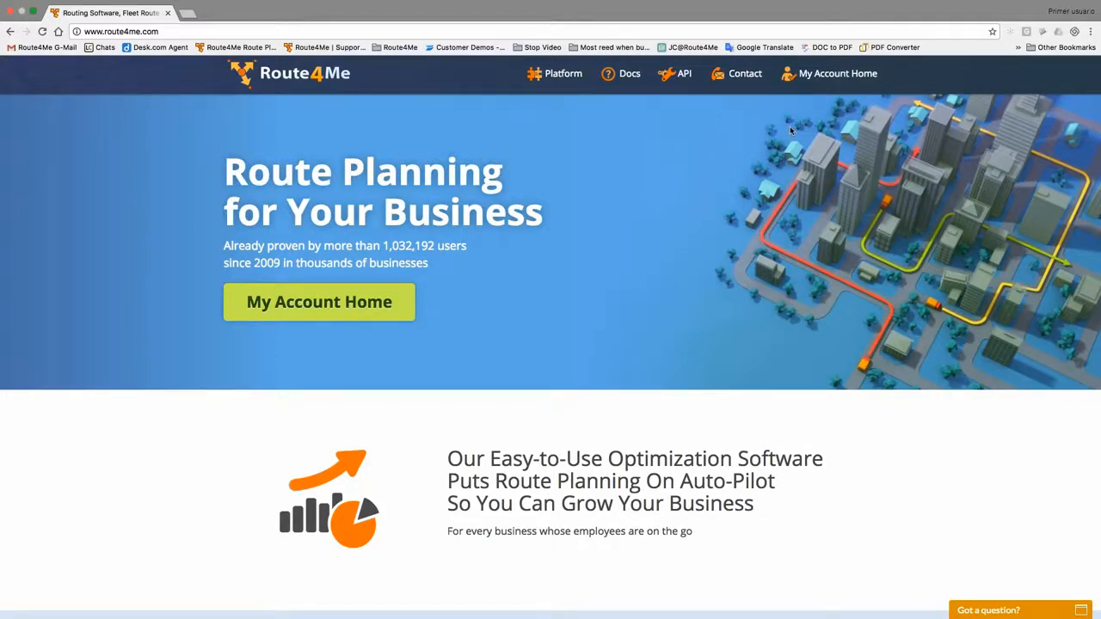
Go to My Account Home to show the Account Routes list.
{"action": "left_click", "coordinate": [838, 72]}
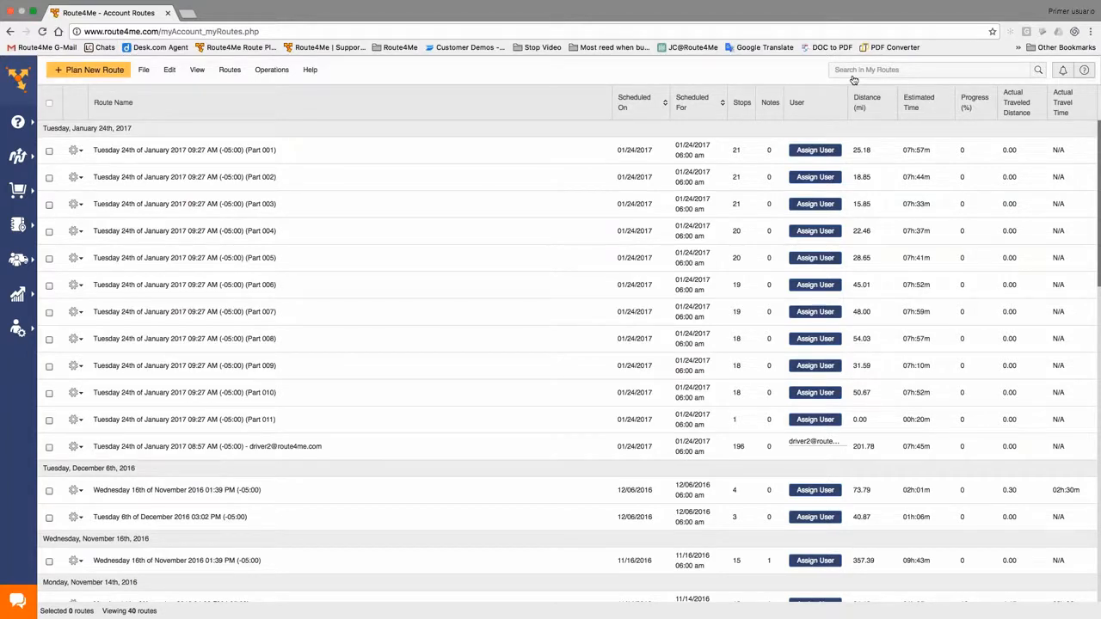
{"action": "mouse_move", "coordinate": [648, 71]}
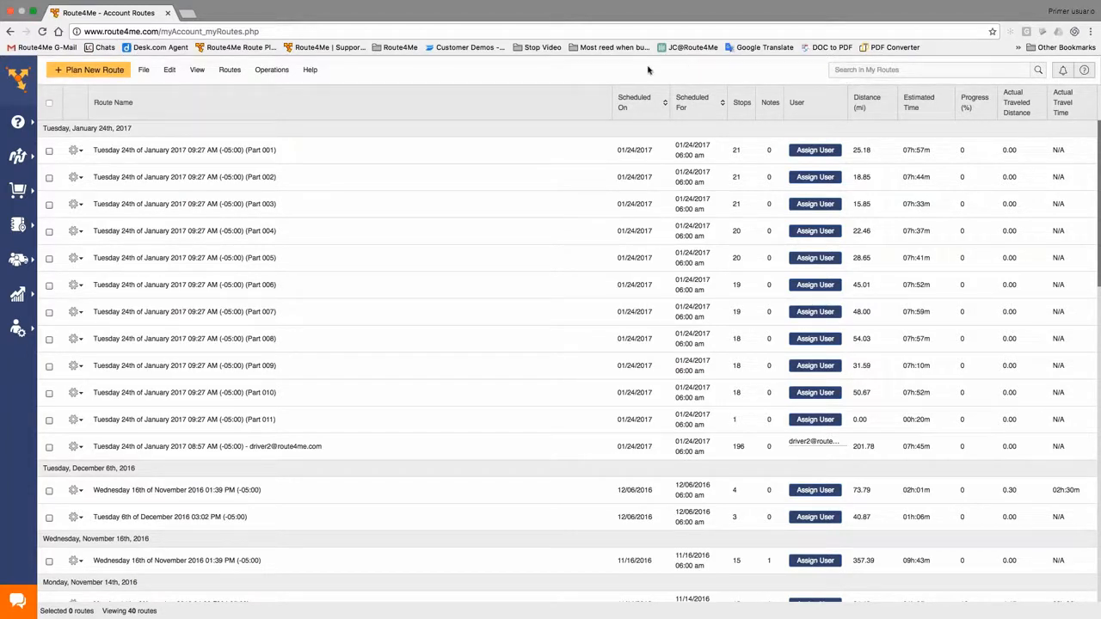
{"action": "mouse_move", "coordinate": [506, 93]}
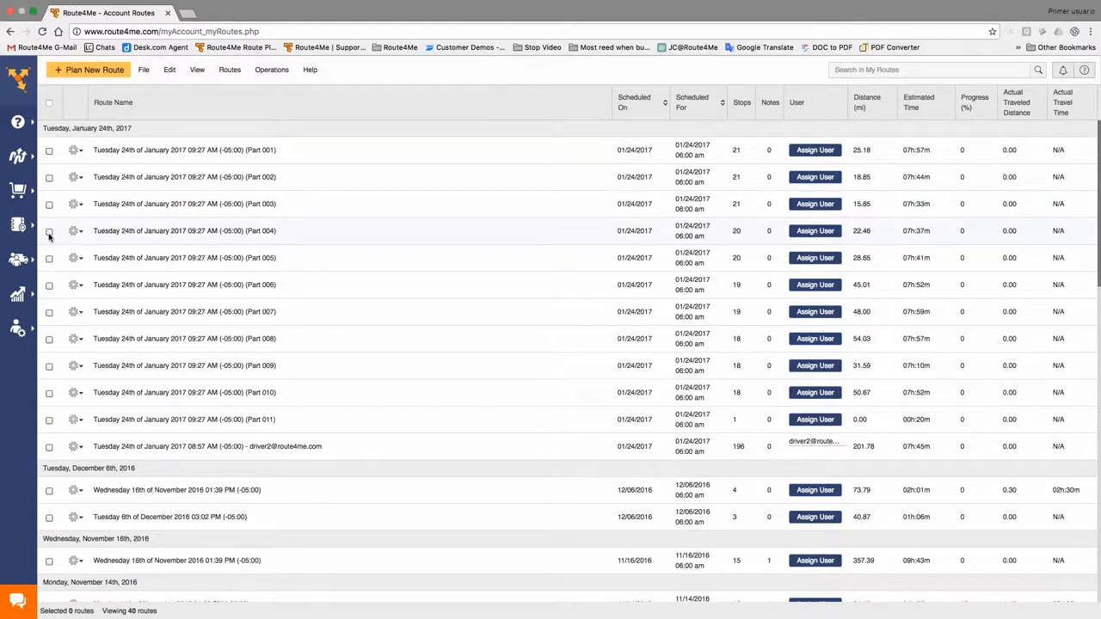
{"action": "mouse_move", "coordinate": [17, 258]}
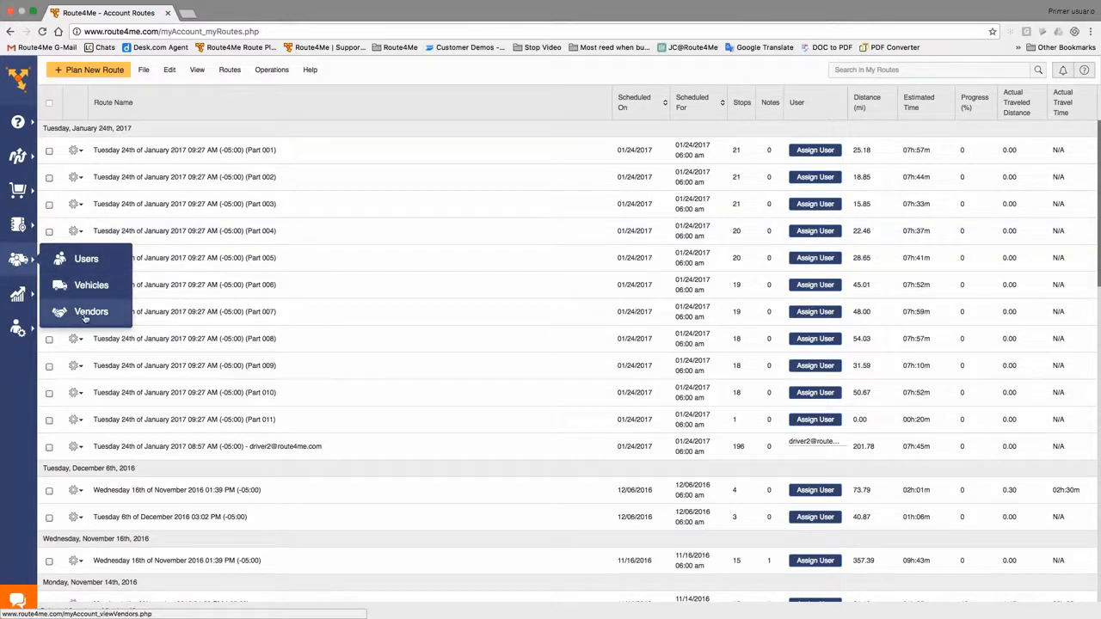
Show the Vendors list from the Team menu and start a blank Add Vendor form.
{"action": "left_click", "coordinate": [91, 311]}
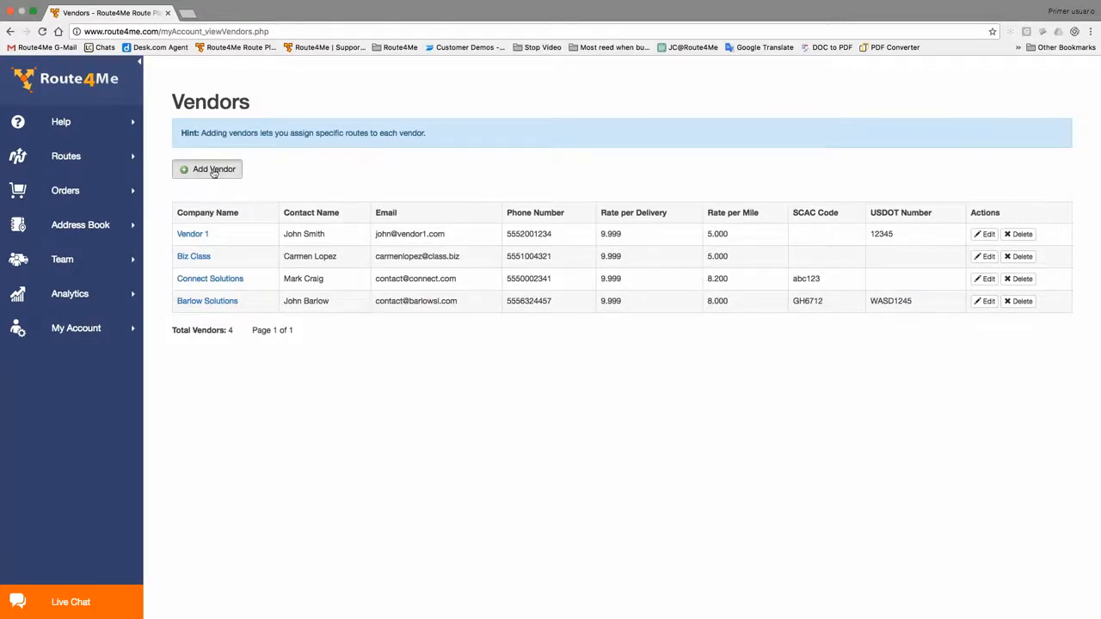
{"action": "left_click", "coordinate": [213, 168]}
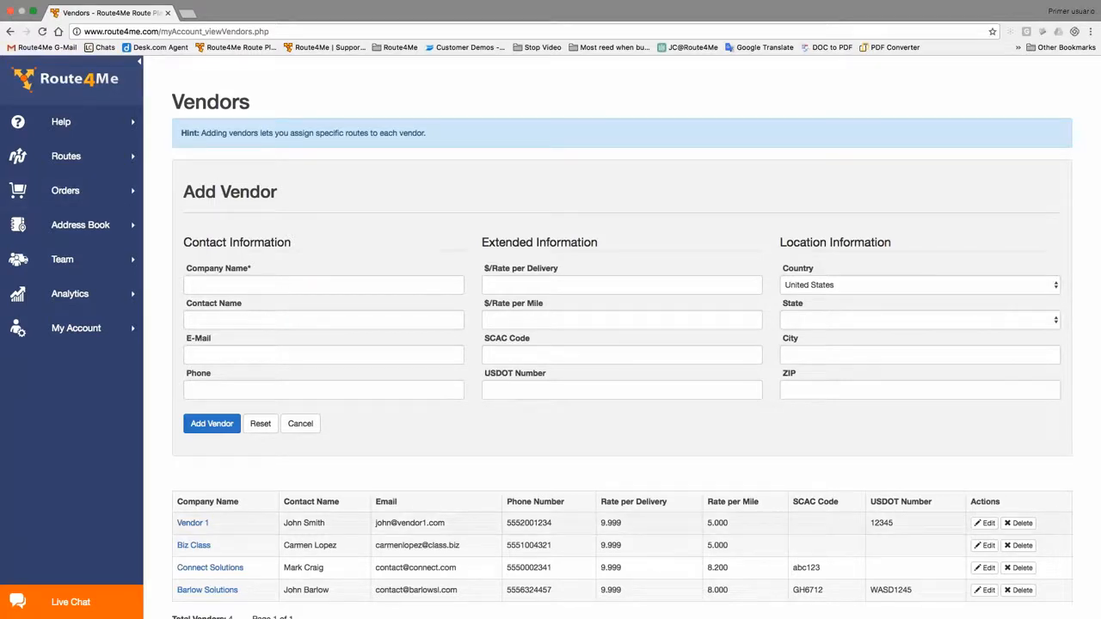
{"action": "scroll", "scroll_direction": "down", "scroll_amount": 3}
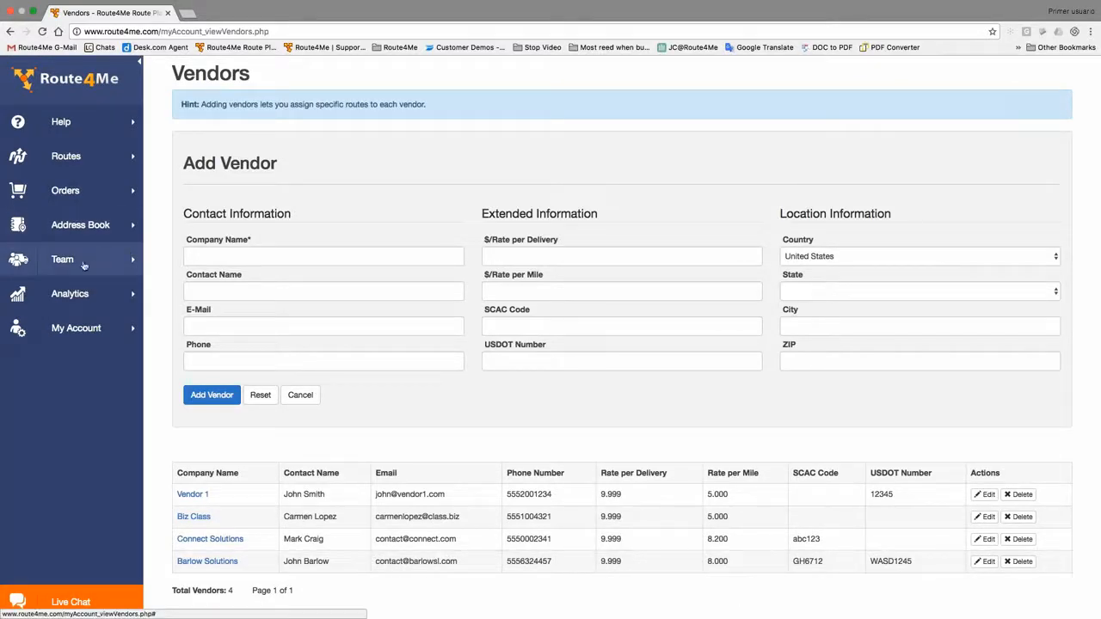
Show the Users page listing the owner, administrator, dispatcher and five drivers.
{"action": "left_click", "coordinate": [62, 258]}
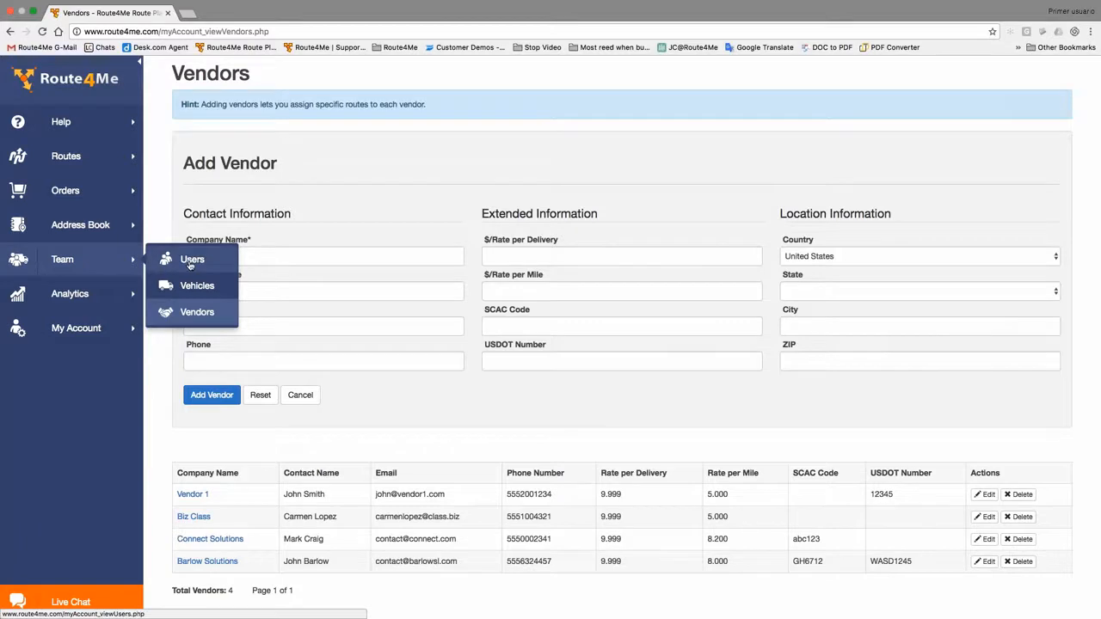
{"action": "left_click", "coordinate": [193, 258]}
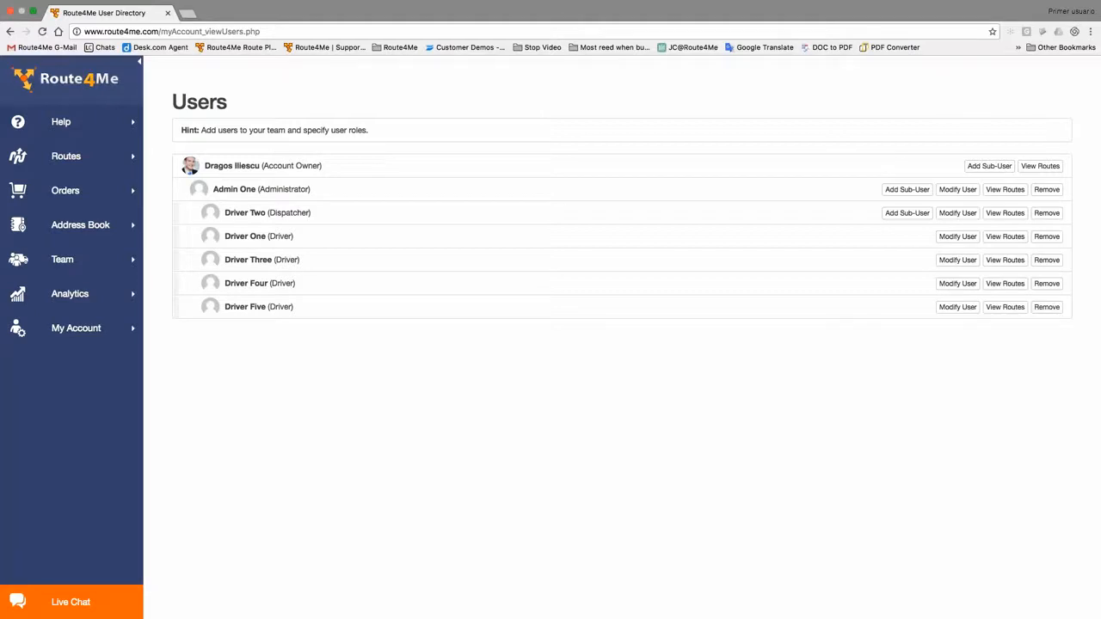
{"action": "mouse_move", "coordinate": [432, 265]}
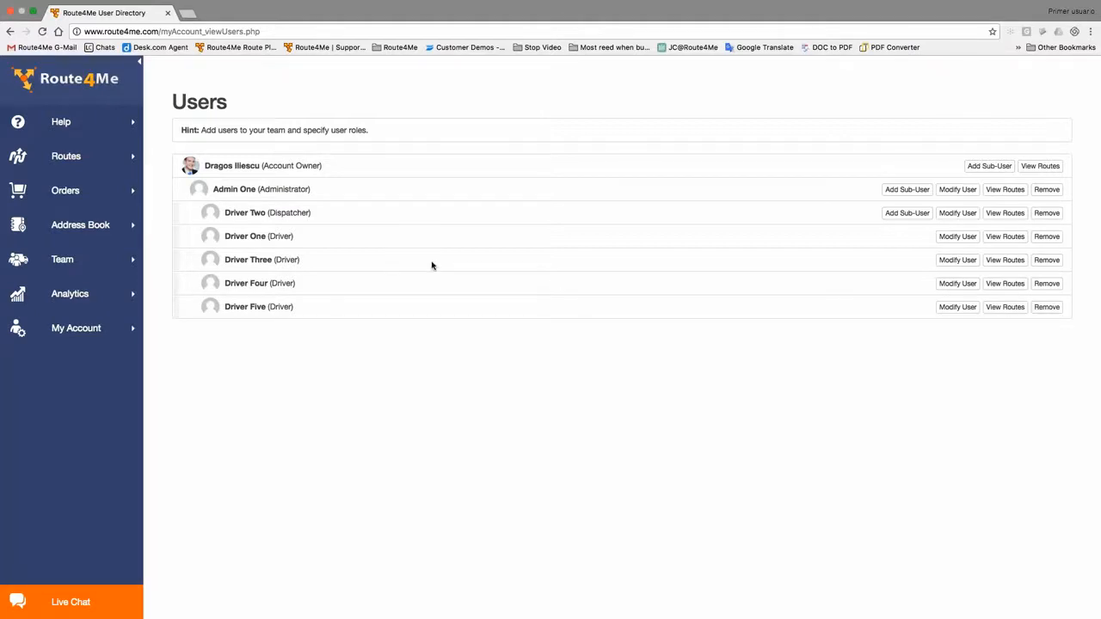
{"action": "mouse_move", "coordinate": [260, 249]}
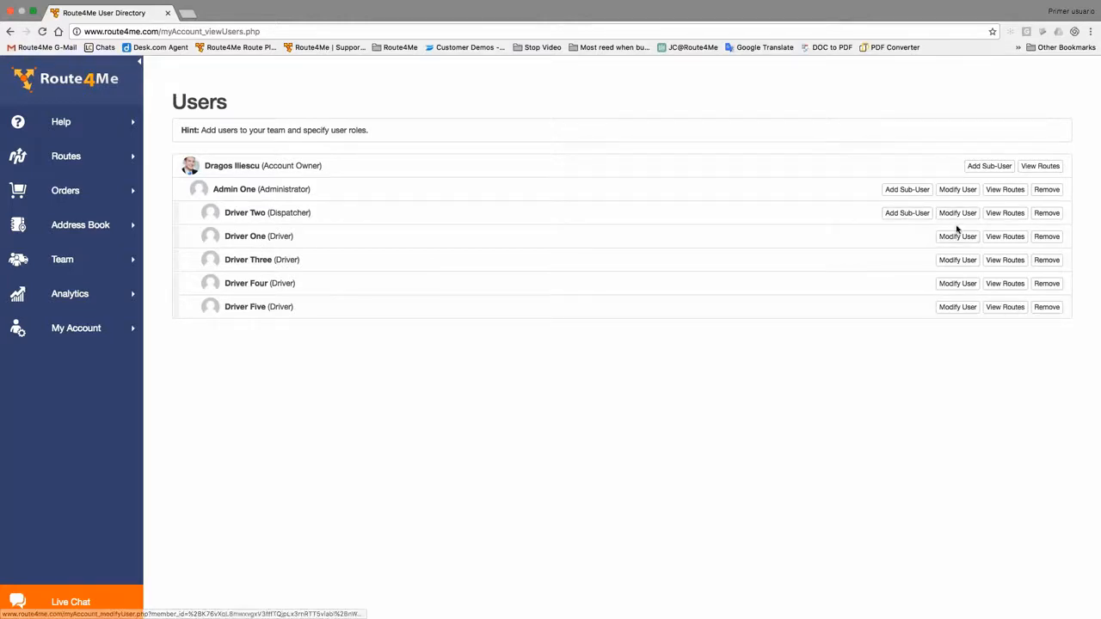
Edit Driver One, set its vendor to Biz Class and save with Modify User.
{"action": "left_click", "coordinate": [956, 236]}
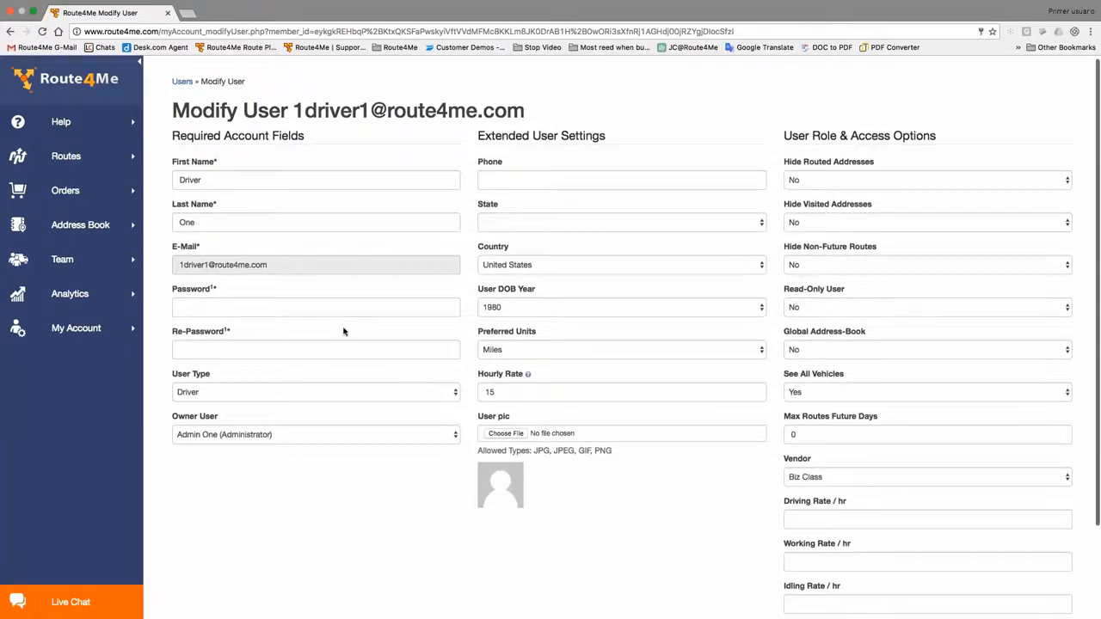
{"action": "scroll", "scroll_direction": "down", "scroll_amount": 3}
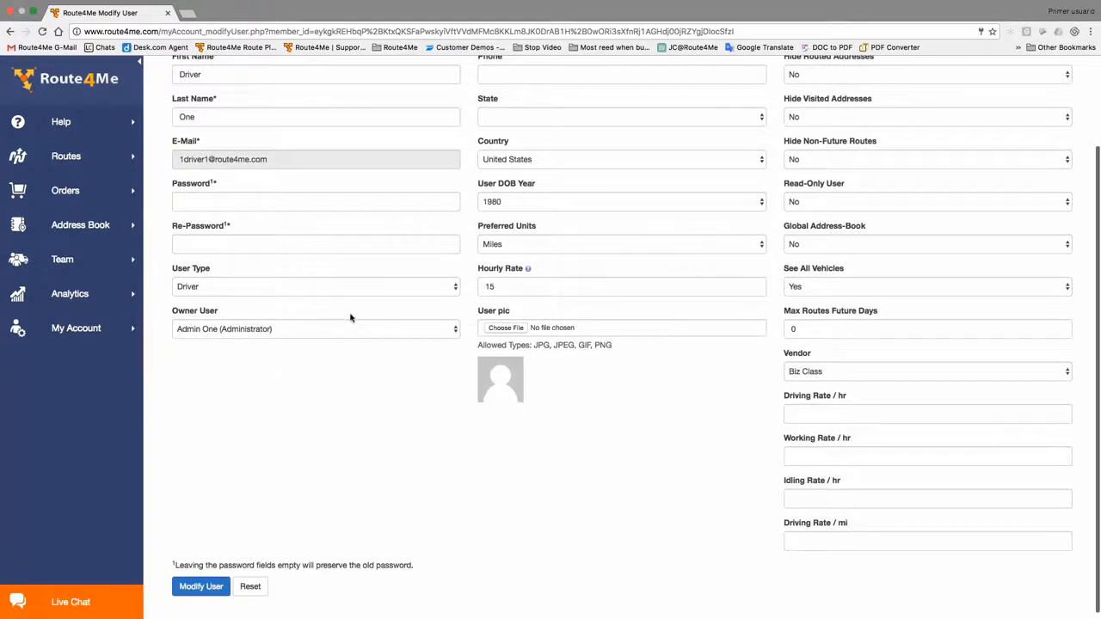
{"action": "scroll", "scroll_direction": "up", "scroll_amount": 3}
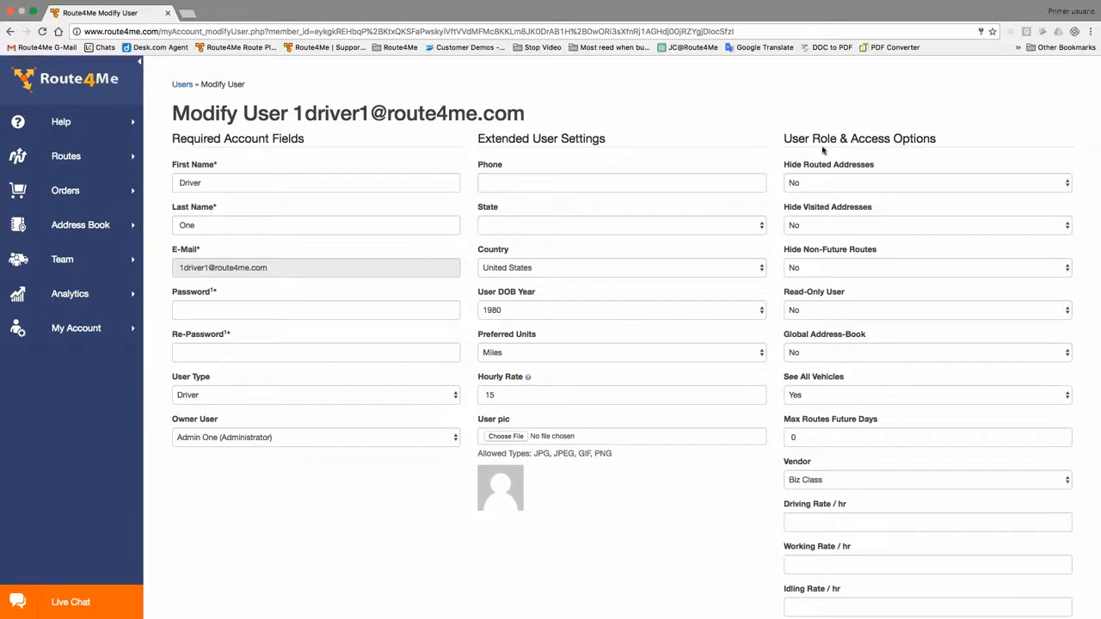
{"action": "scroll", "scroll_direction": "up", "scroll_amount": 3}
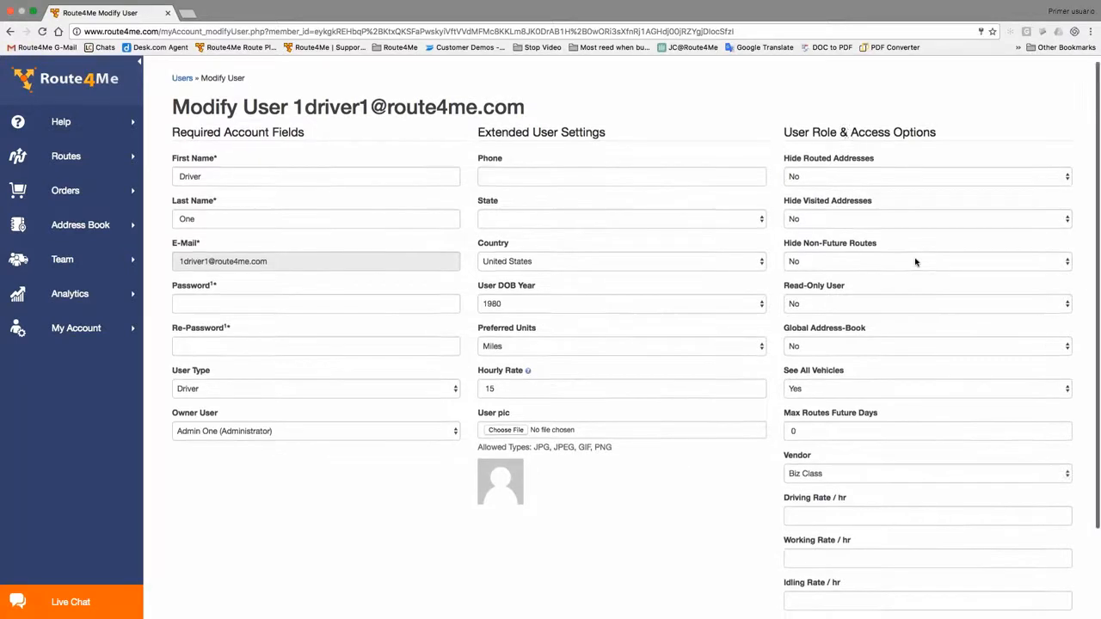
{"action": "scroll", "scroll_direction": "down", "scroll_amount": 3}
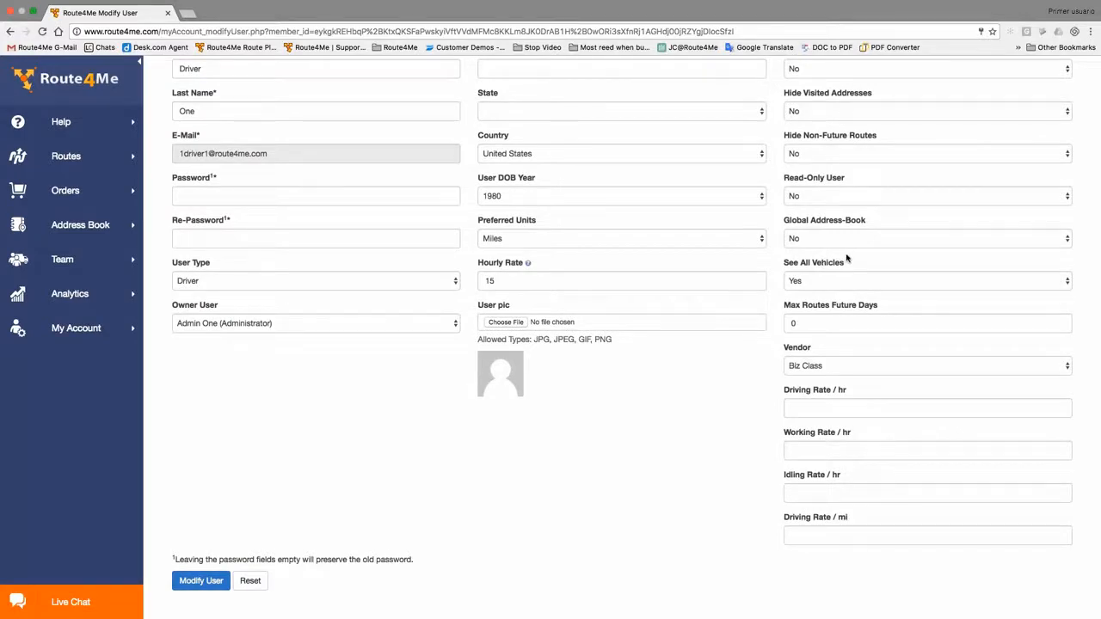
{"action": "mouse_move", "coordinate": [856, 261]}
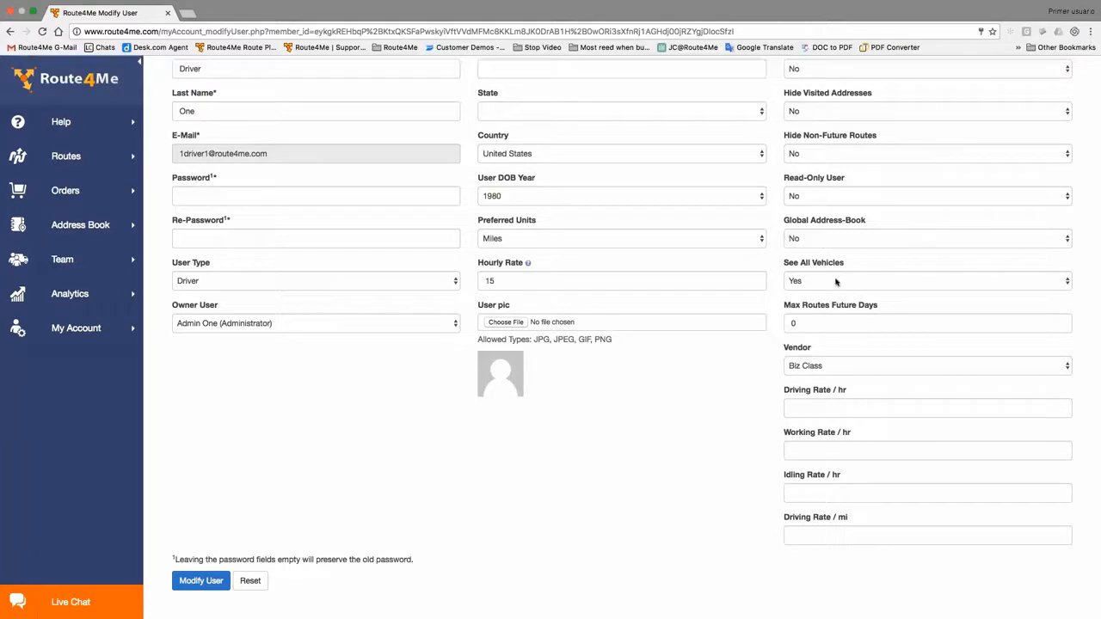
{"action": "mouse_move", "coordinate": [662, 423]}
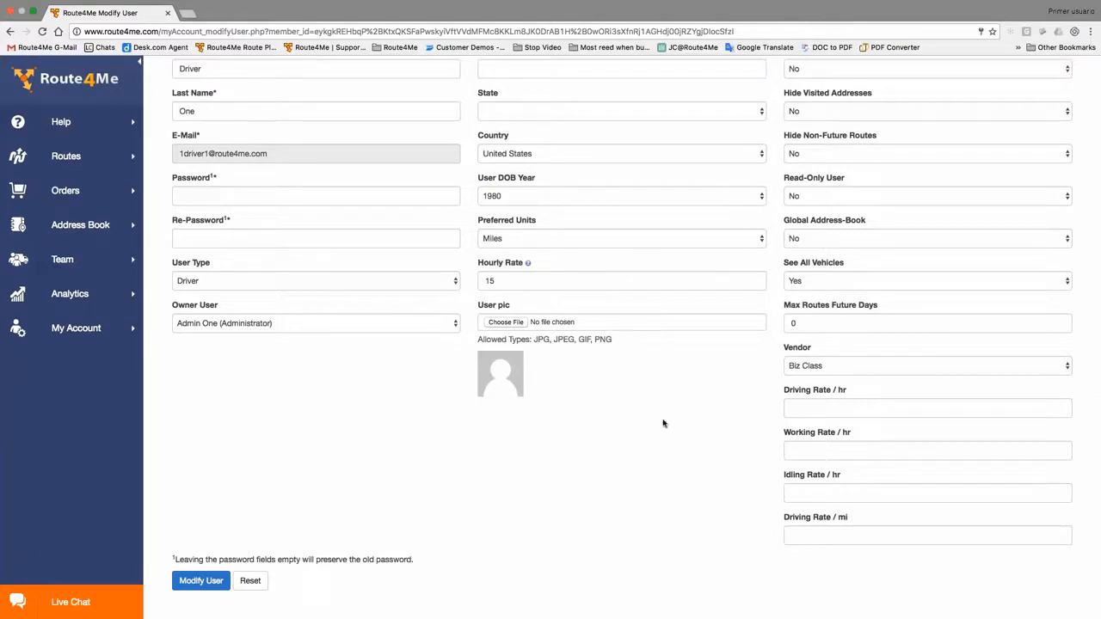
{"action": "mouse_move", "coordinate": [892, 369]}
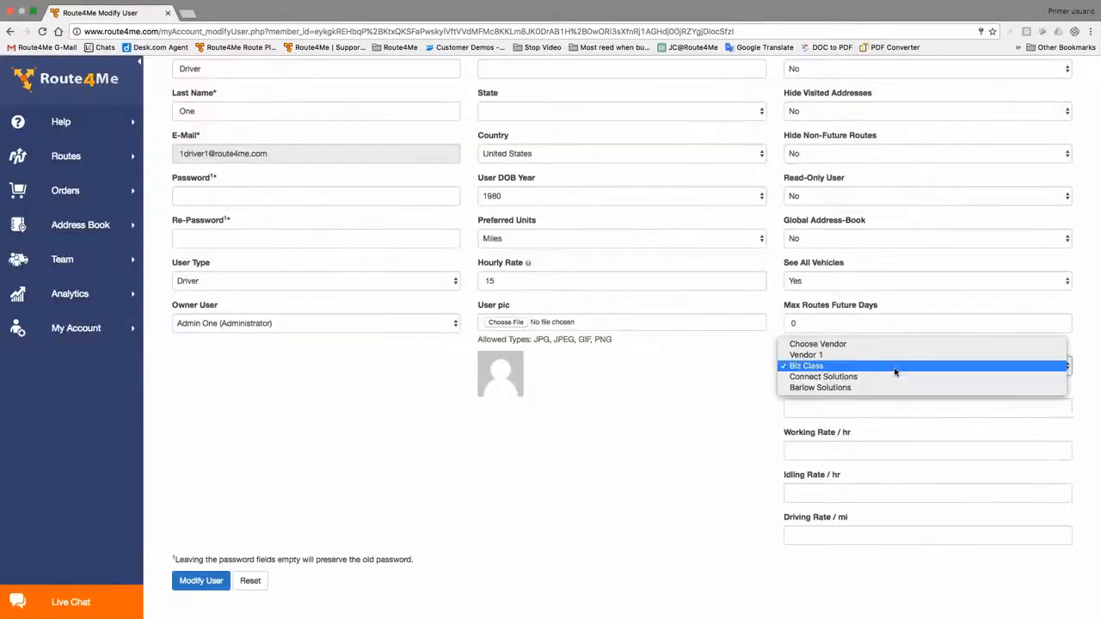
{"action": "mouse_move", "coordinate": [898, 368]}
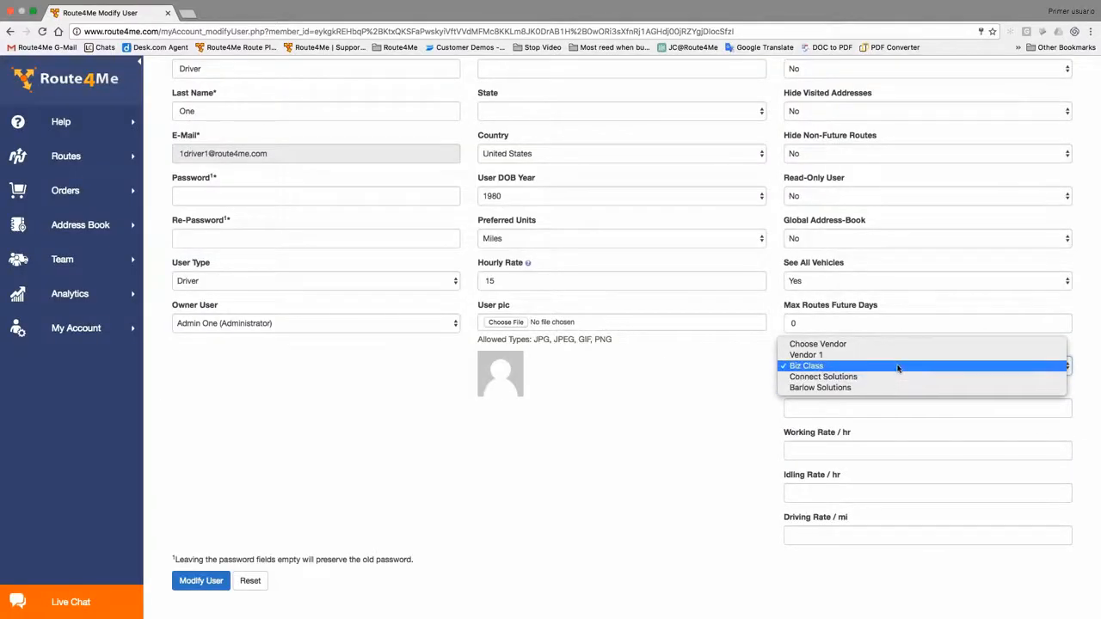
{"action": "left_click", "coordinate": [805, 365]}
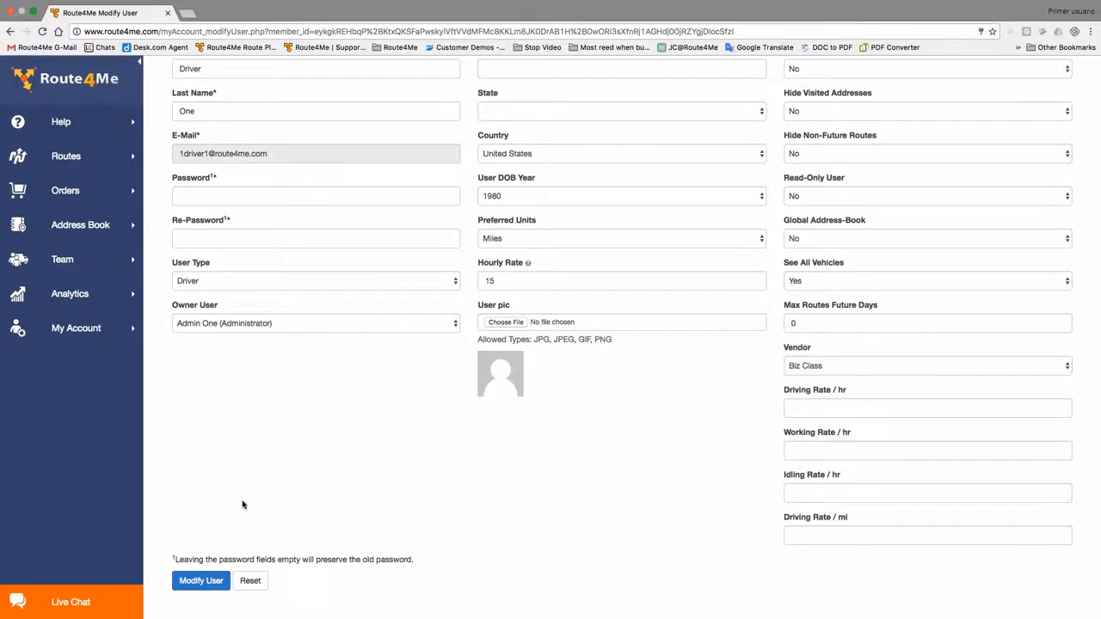
{"action": "left_click", "coordinate": [200, 582]}
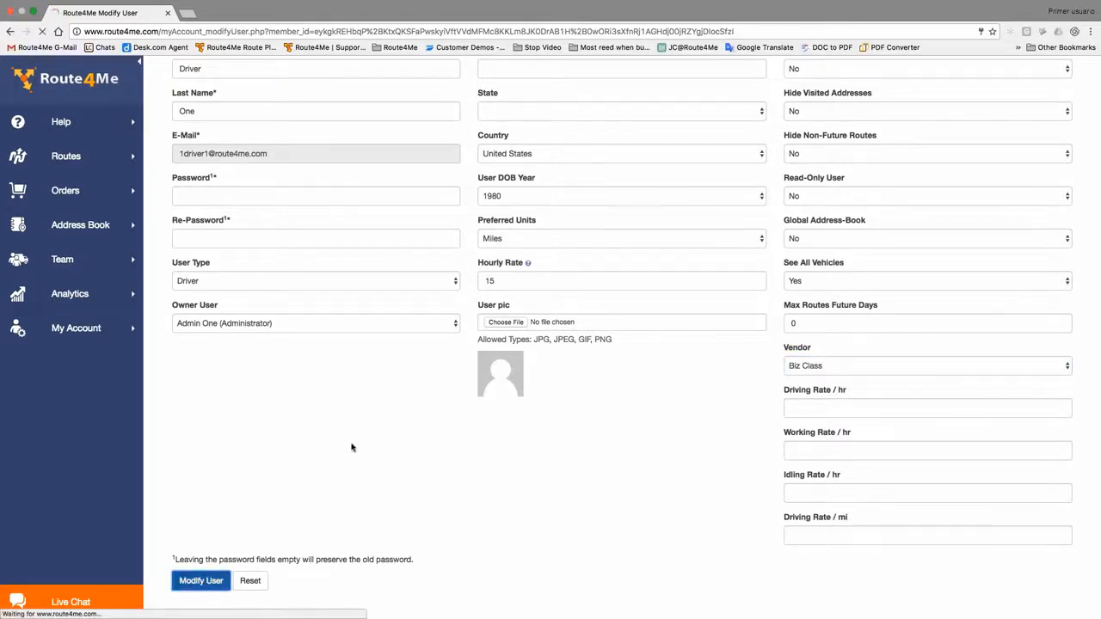
Confirm the user save, then switch to the Routes Map view of the January 24th routes.
{"action": "left_click", "coordinate": [200, 581]}
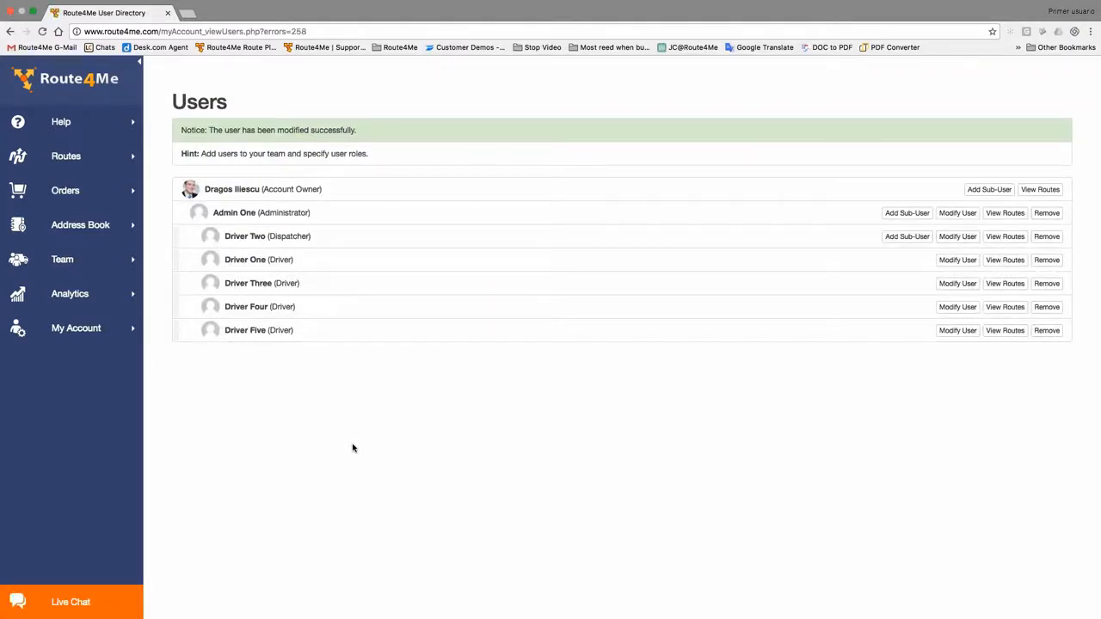
{"action": "mouse_move", "coordinate": [336, 423]}
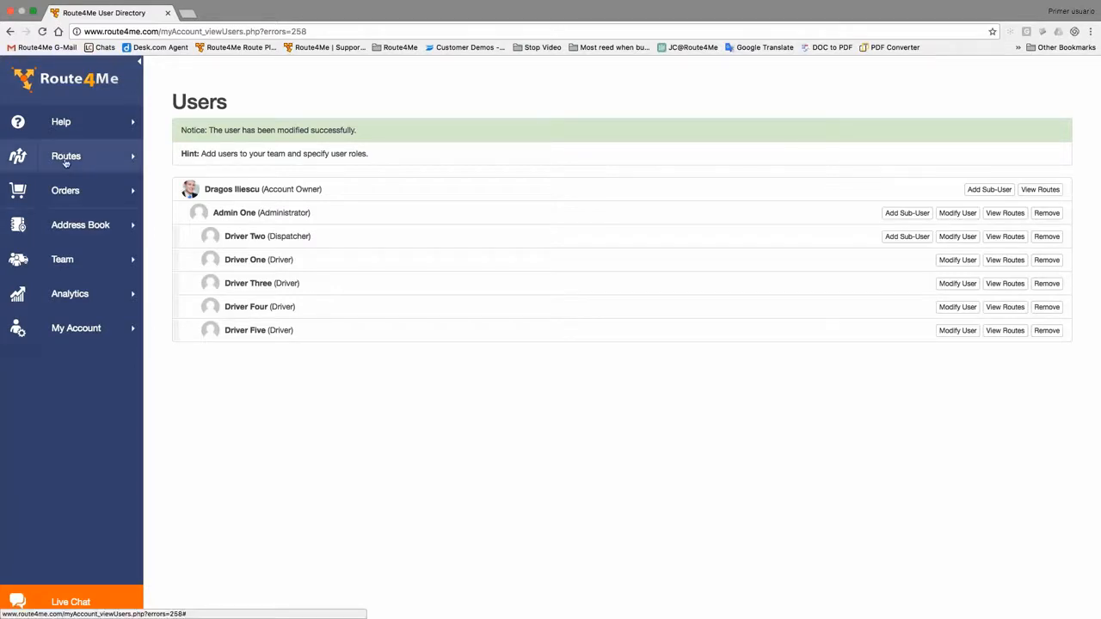
{"action": "left_click", "coordinate": [66, 155]}
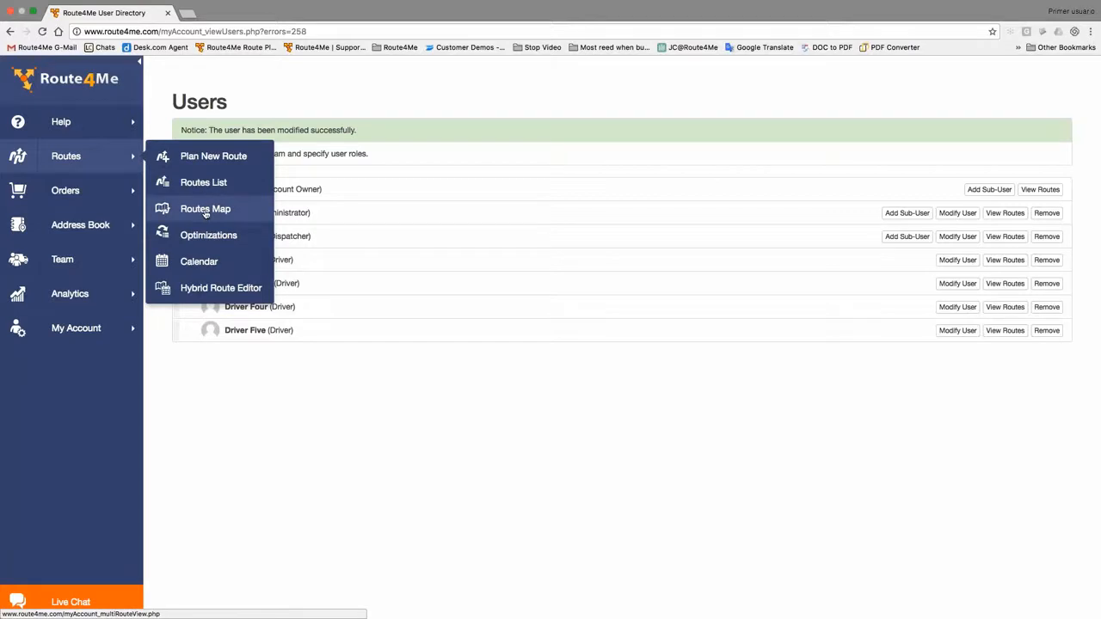
{"action": "left_click", "coordinate": [205, 208]}
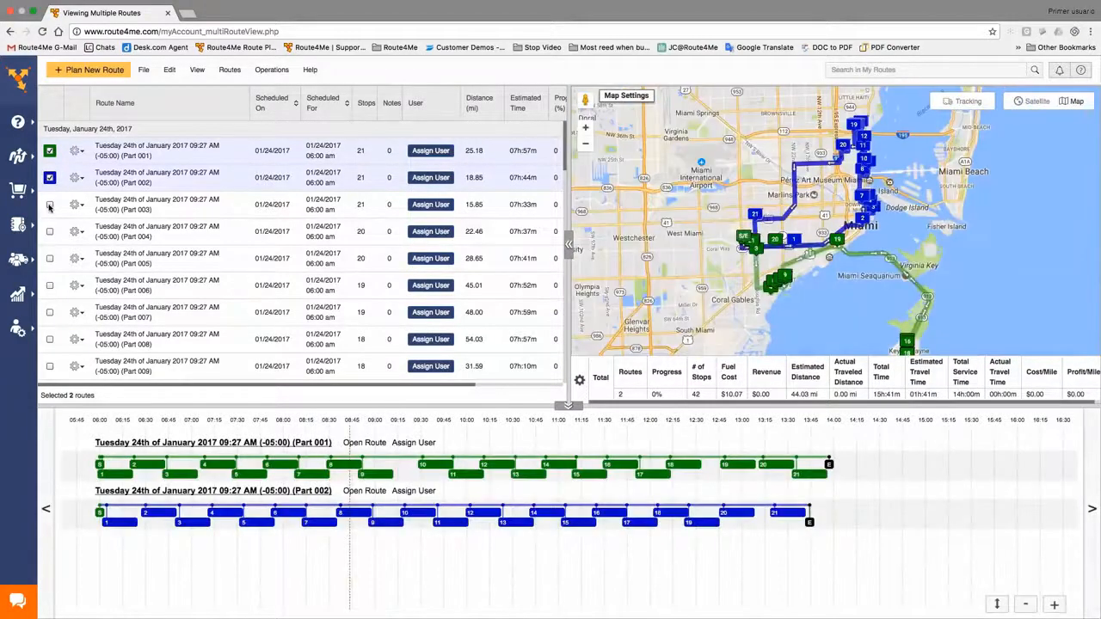
Add the Part 003 route to the map so three route parts display together.
{"action": "left_click", "coordinate": [48, 203]}
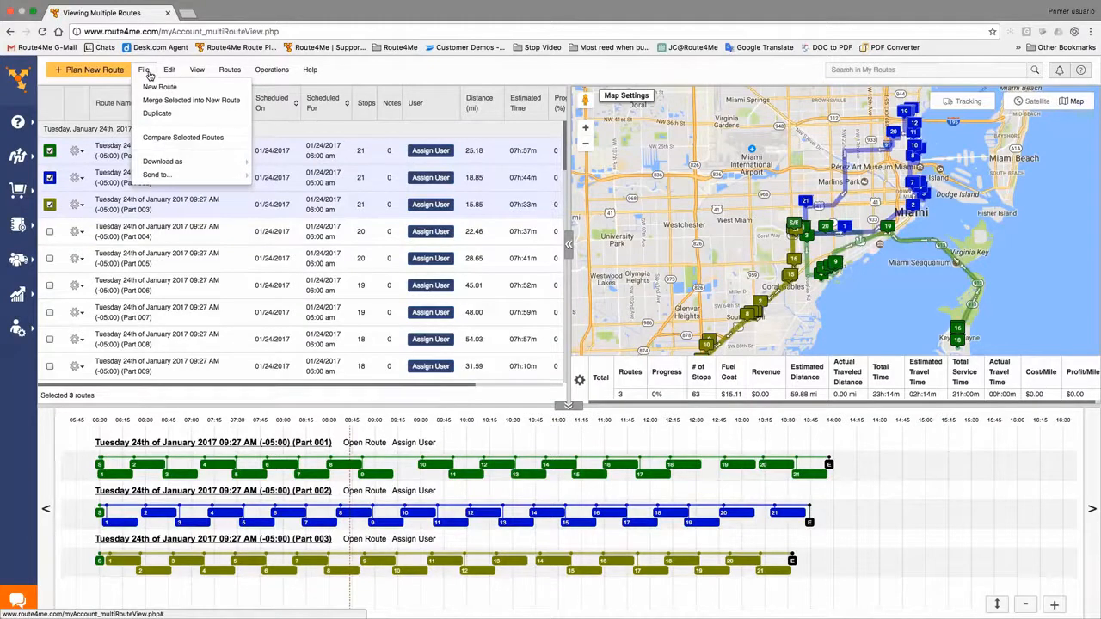
{"action": "left_click", "coordinate": [162, 162]}
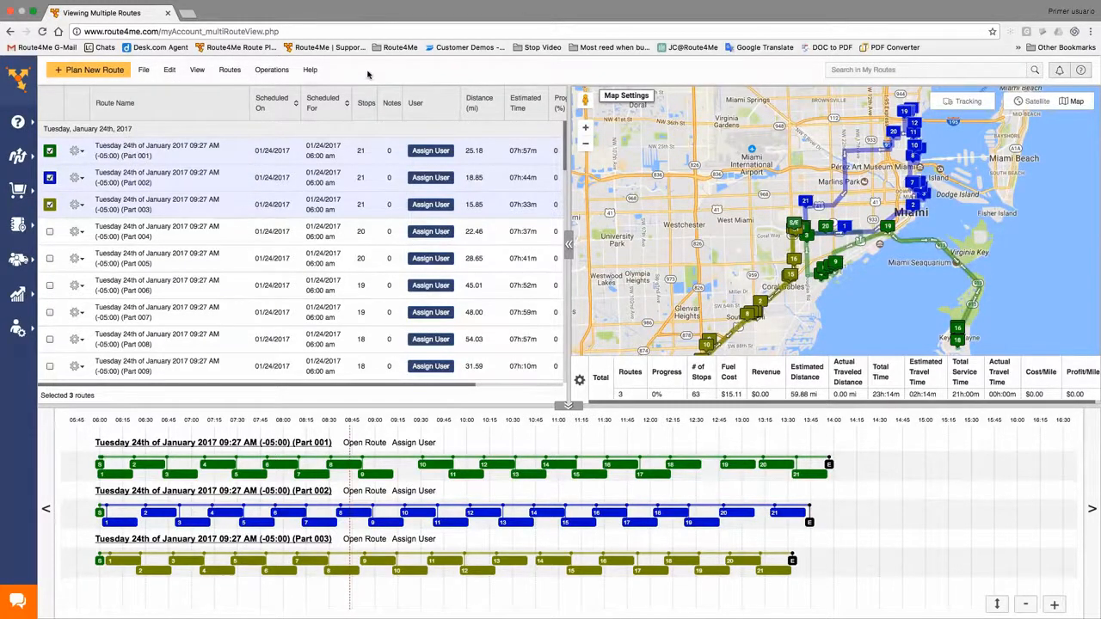
{"action": "mouse_move", "coordinate": [437, 135]}
{"action": "type", "text": "driver"}
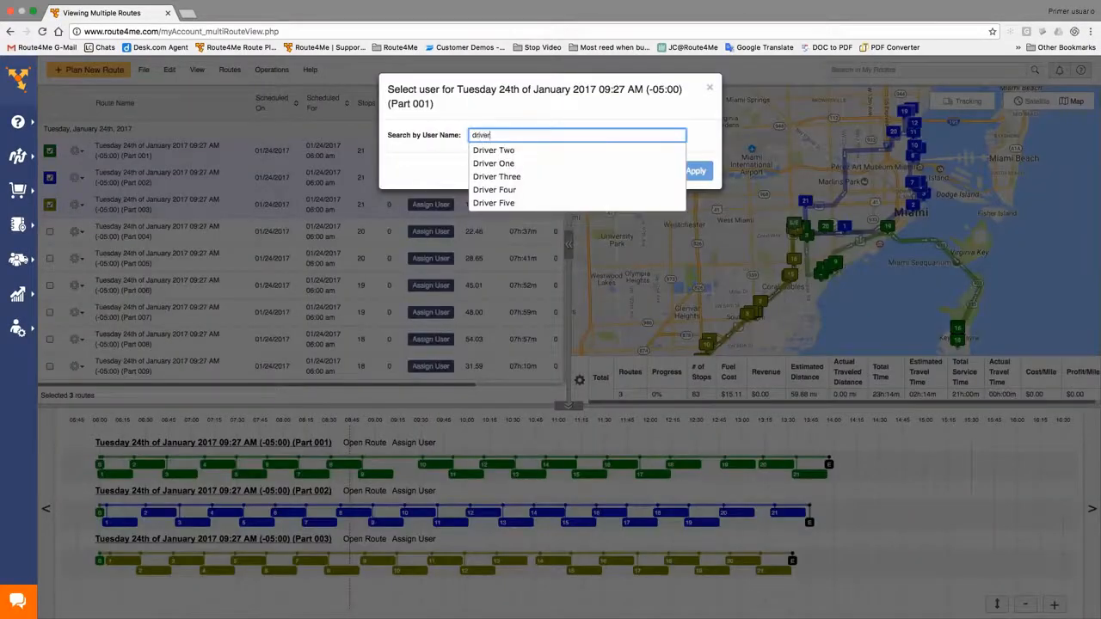
Assign Driver One to the Part 001 route and apply the change.
{"action": "left_click", "coordinate": [492, 163]}
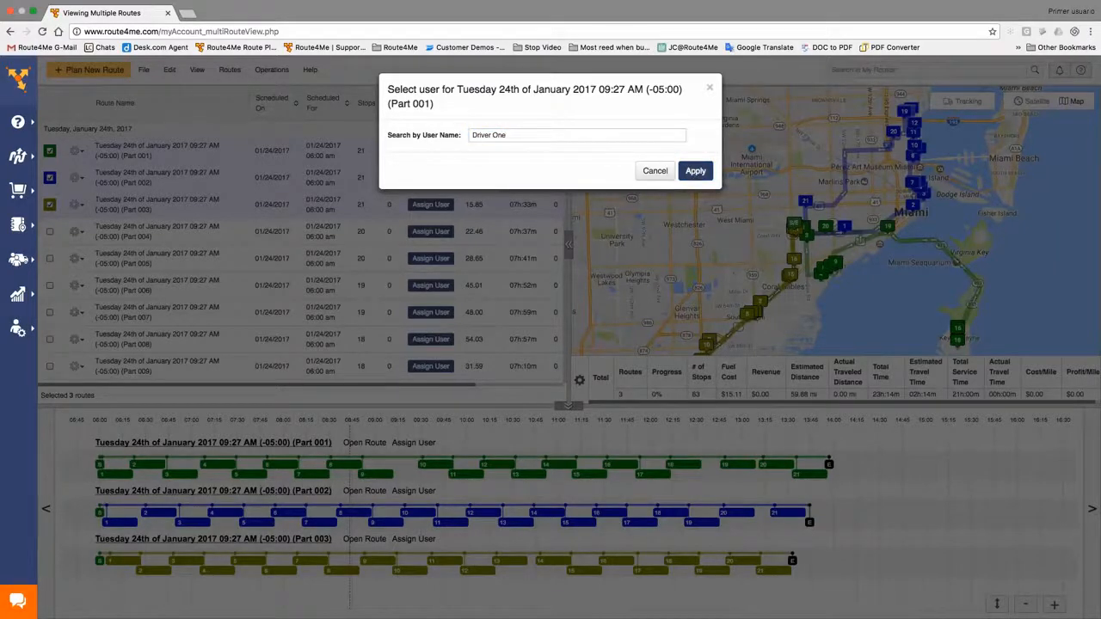
{"action": "left_click", "coordinate": [695, 171]}
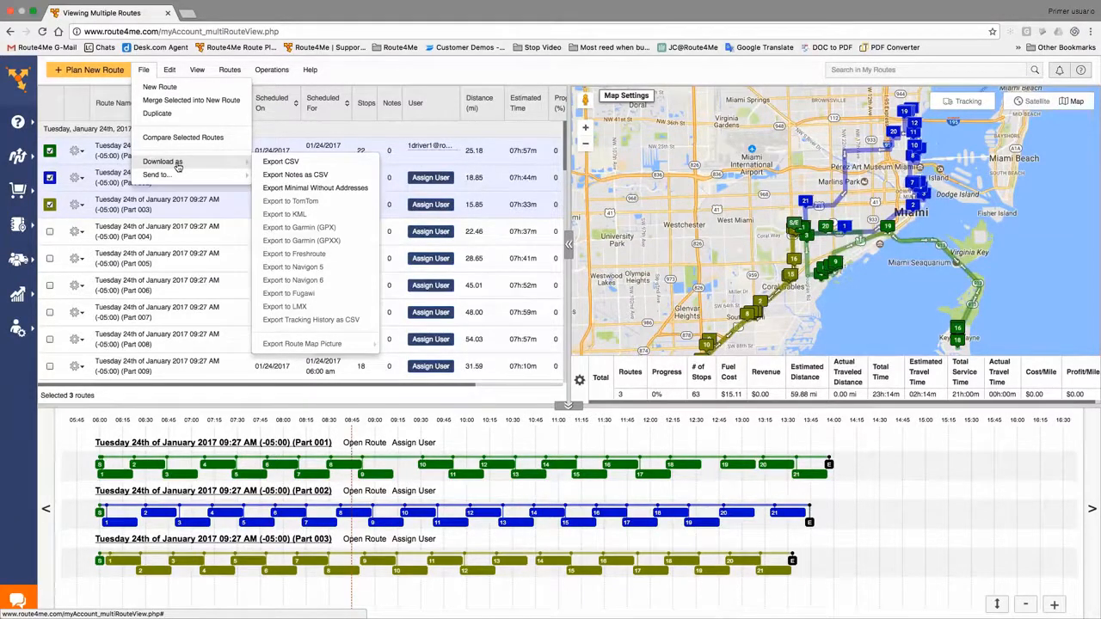
Export the selected routes as CSV, then return to the full Routes List.
{"action": "left_click", "coordinate": [155, 176]}
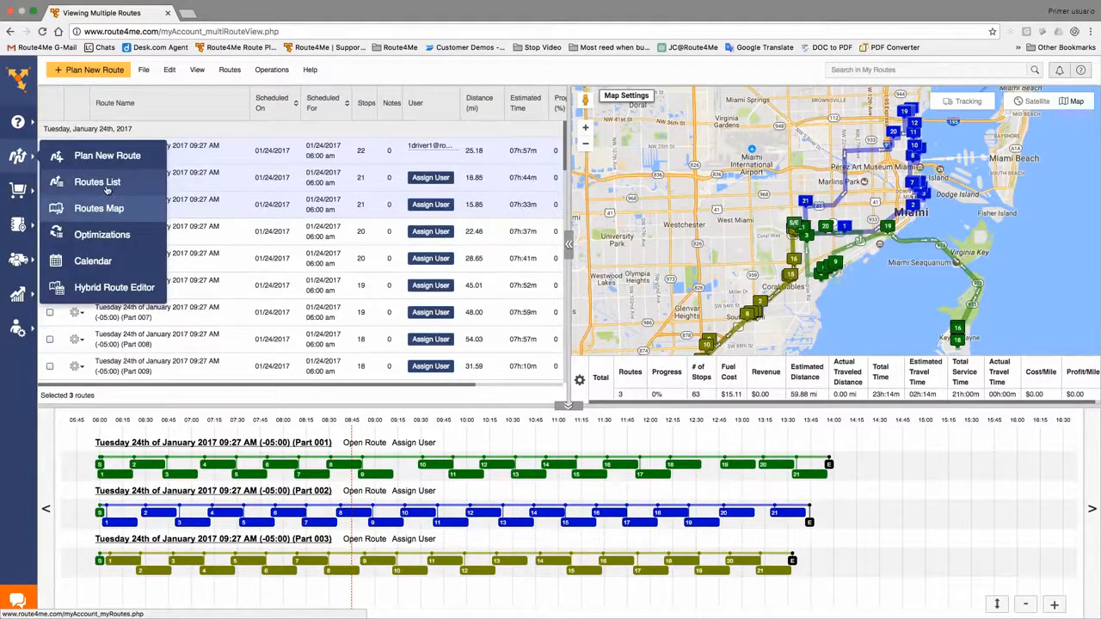
{"action": "left_click", "coordinate": [96, 183]}
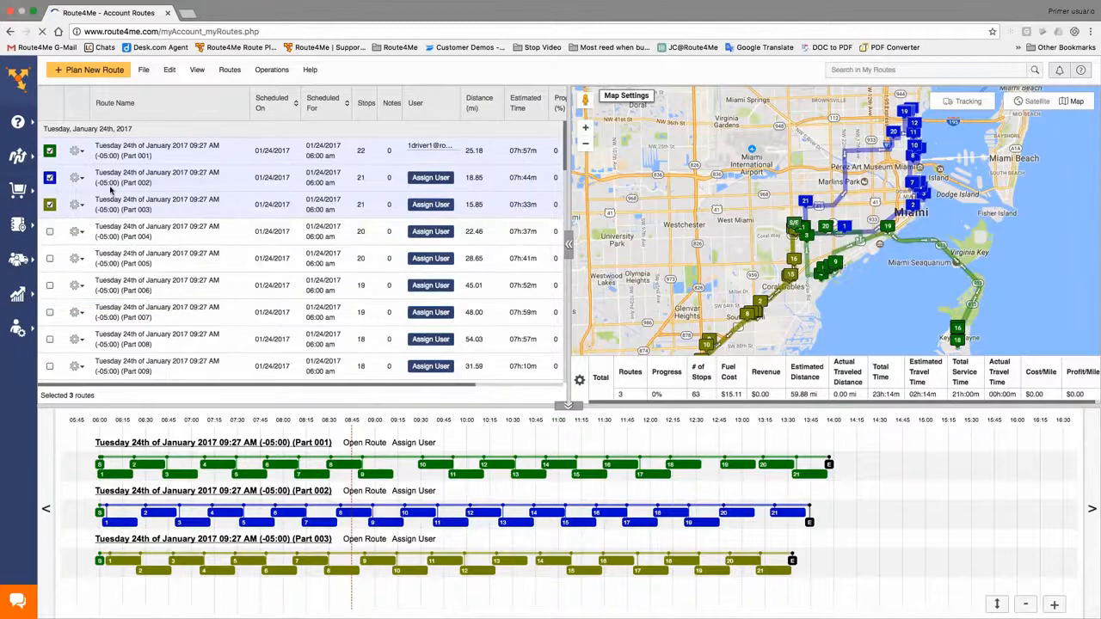
{"action": "left_click", "coordinate": [43, 31]}
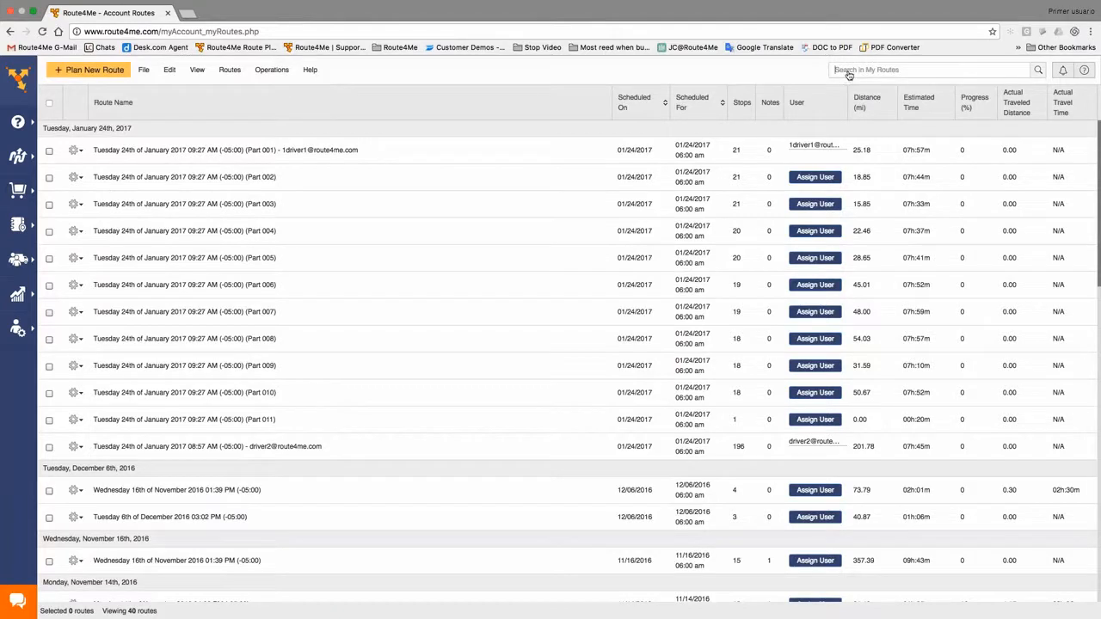
{"action": "type", "text": "d"}
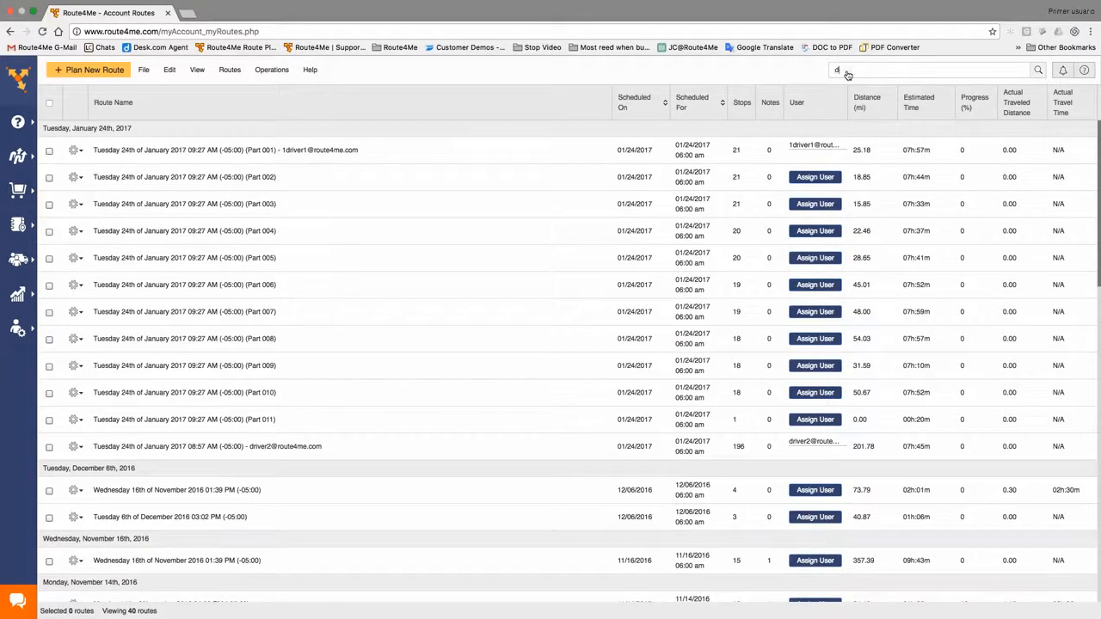
{"action": "type", "text": "river"}
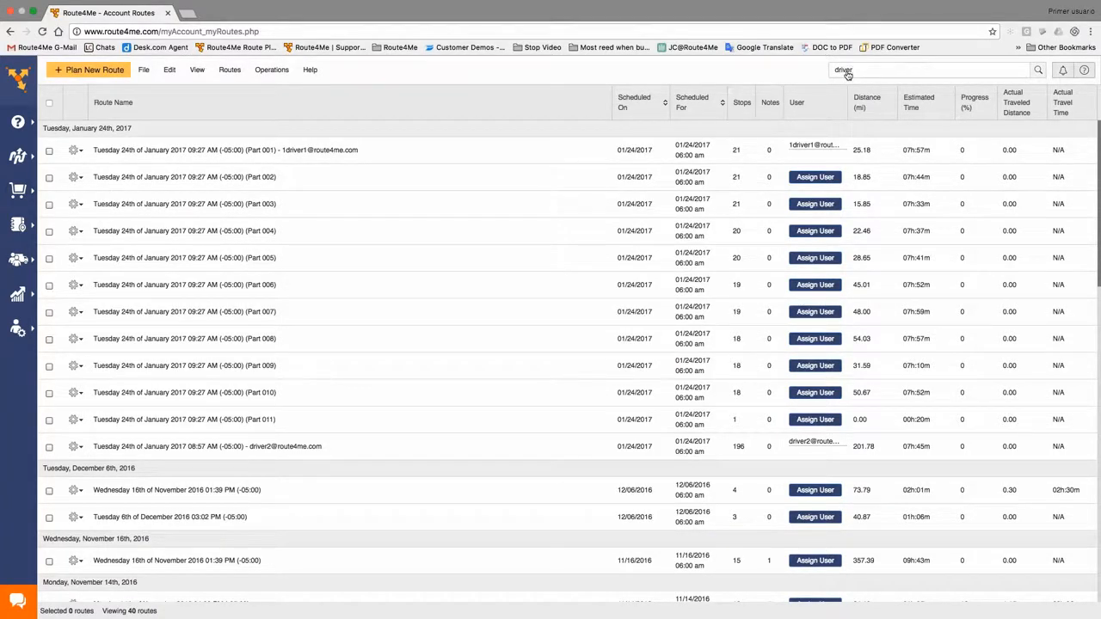
{"action": "type", "text": "one"}
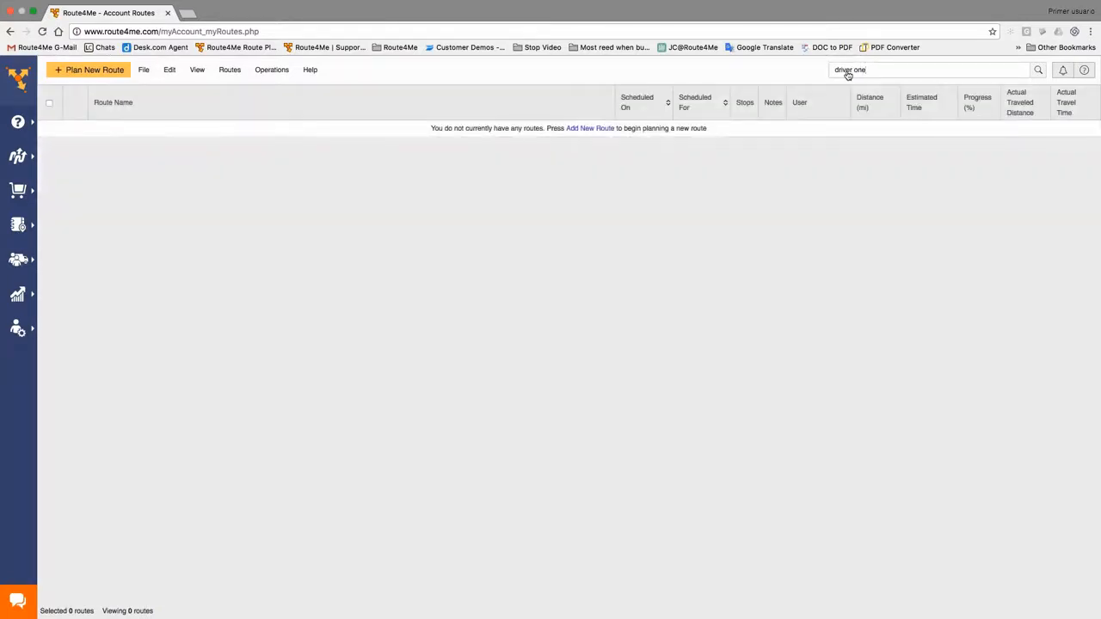
{"action": "key", "text": "backspace"}
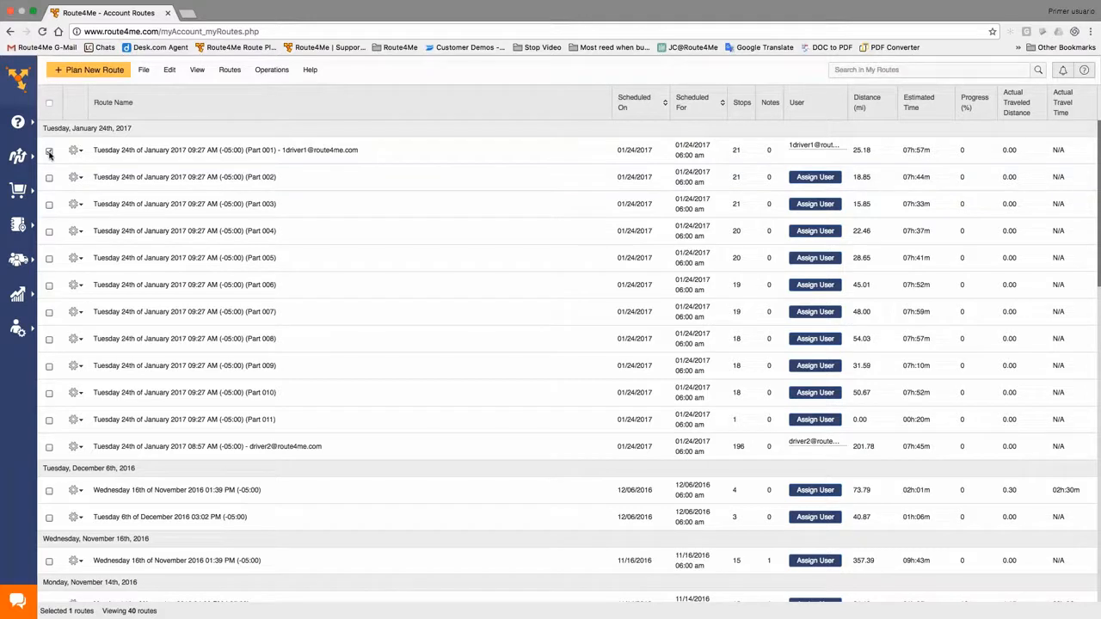
Select the Part 001, 004, 007 and 010 routes and list their download formats.
{"action": "left_click", "coordinate": [48, 151]}
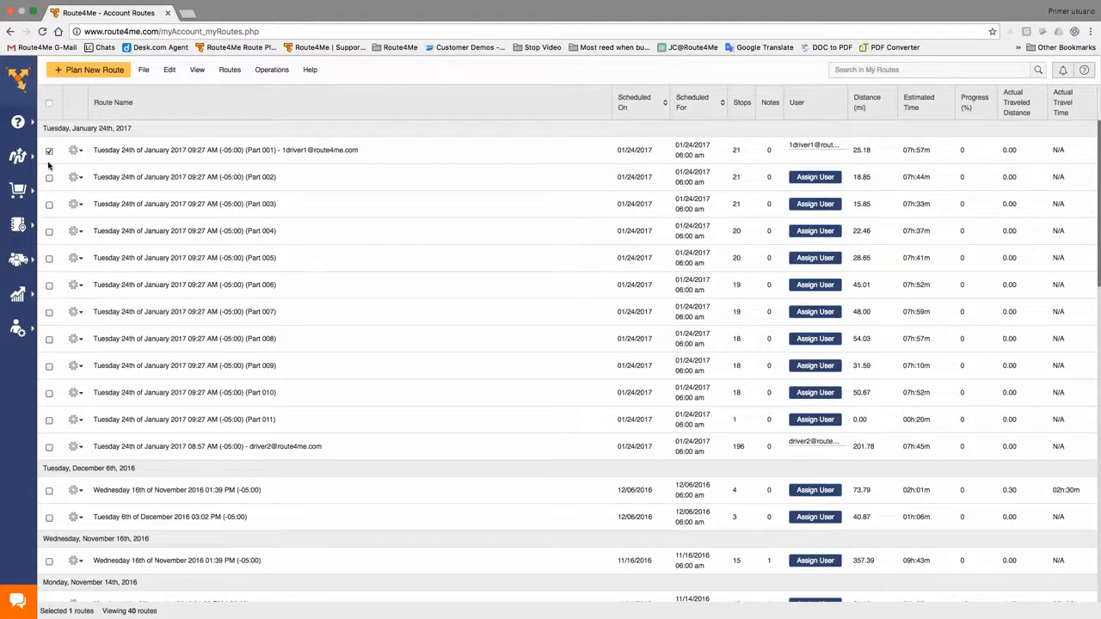
{"action": "mouse_move", "coordinate": [816, 158]}
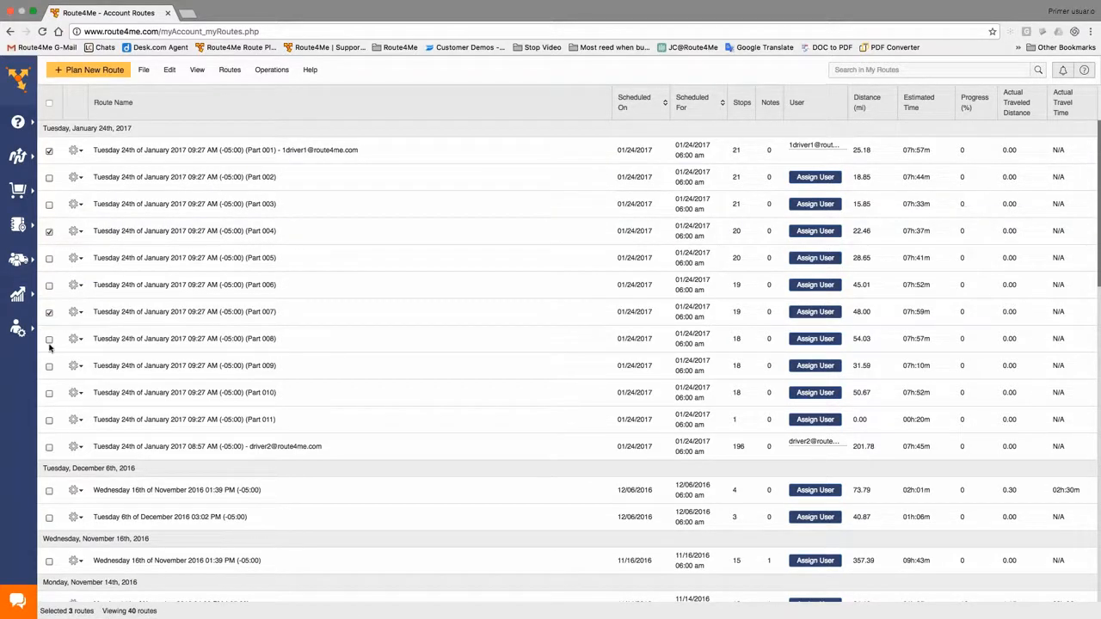
{"action": "left_click", "coordinate": [48, 393]}
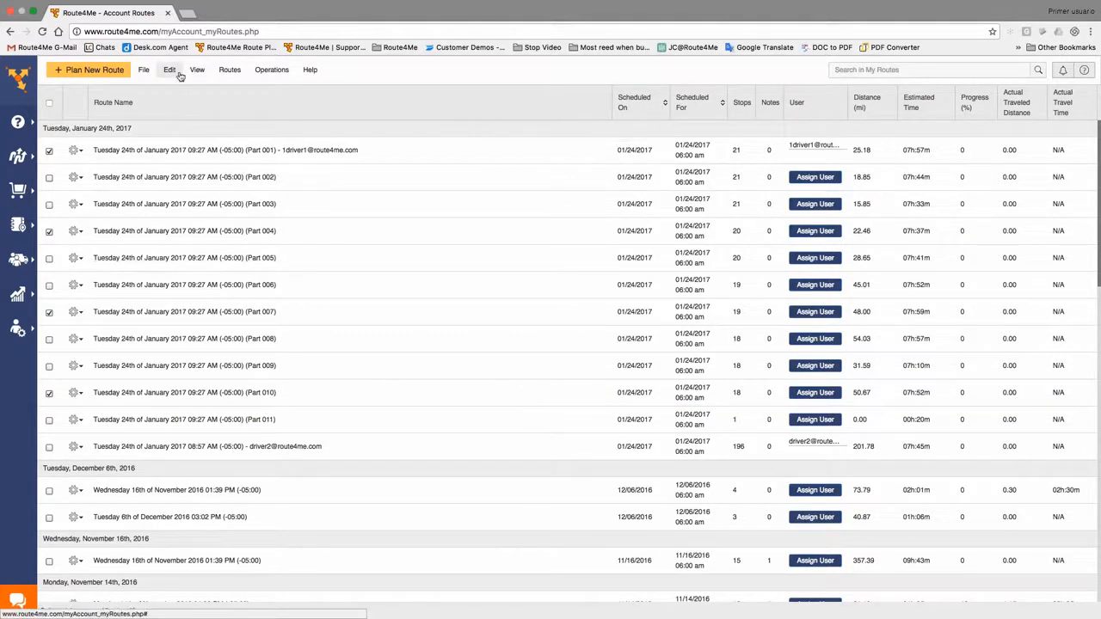
{"action": "left_click", "coordinate": [145, 69]}
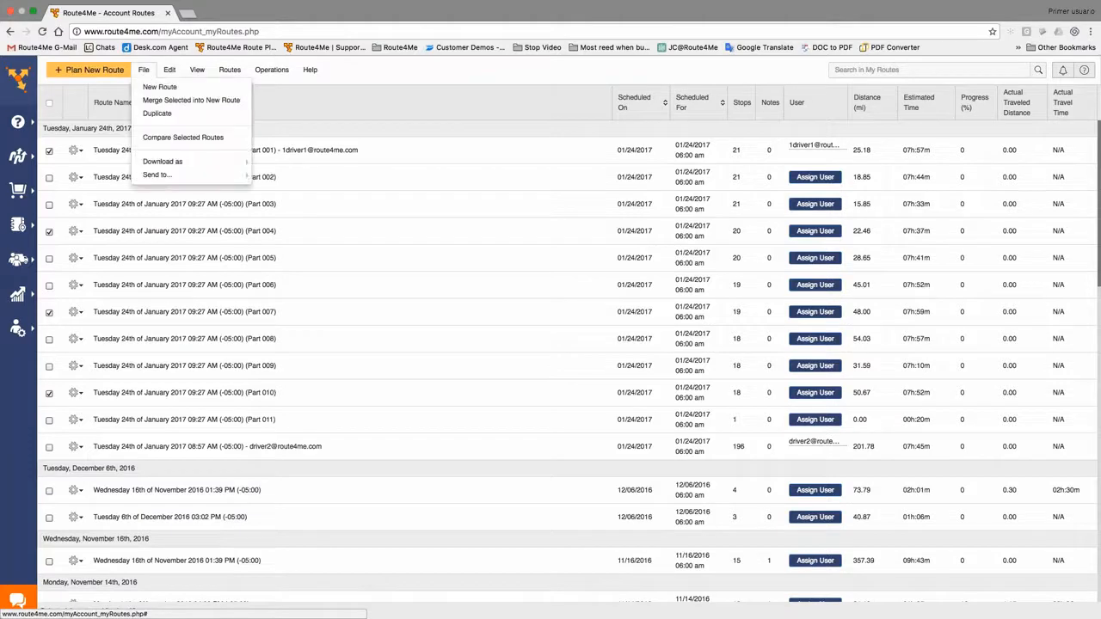
{"action": "left_click", "coordinate": [162, 162]}
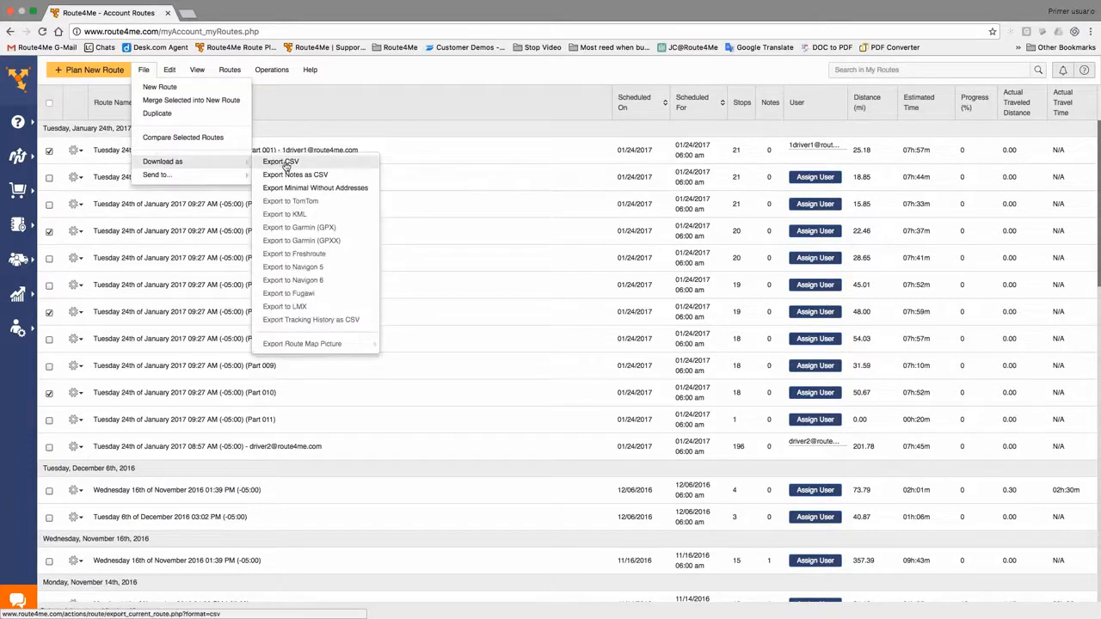